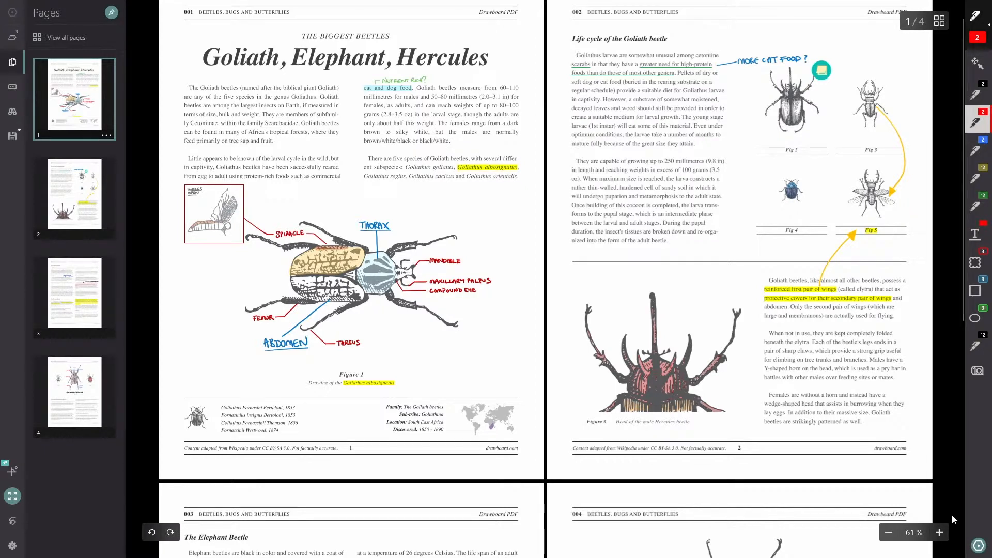
Show all four beetle pages as numbered thumbnails in the page overview
click(939, 20)
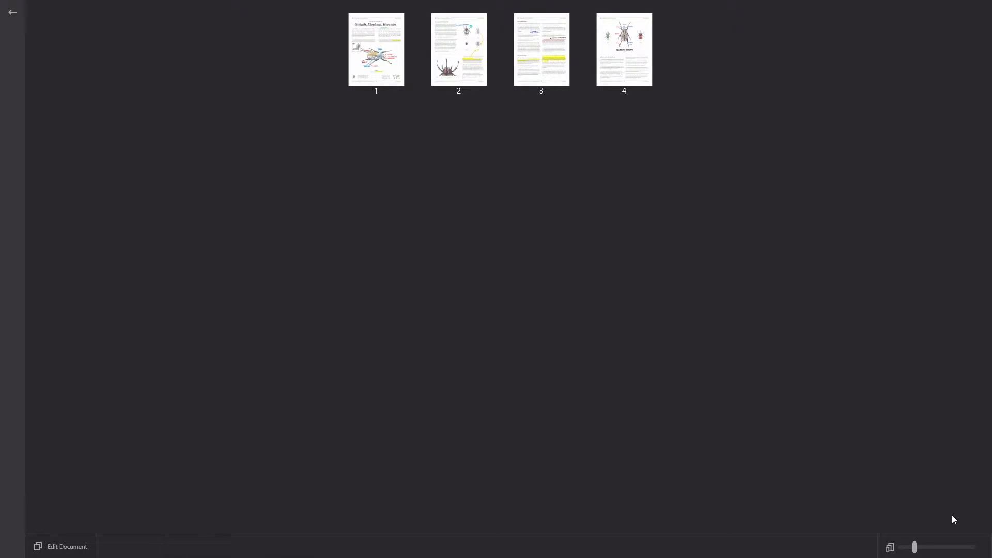
Enter page editing mode via Edit Document in the bottom bar
click(376, 49)
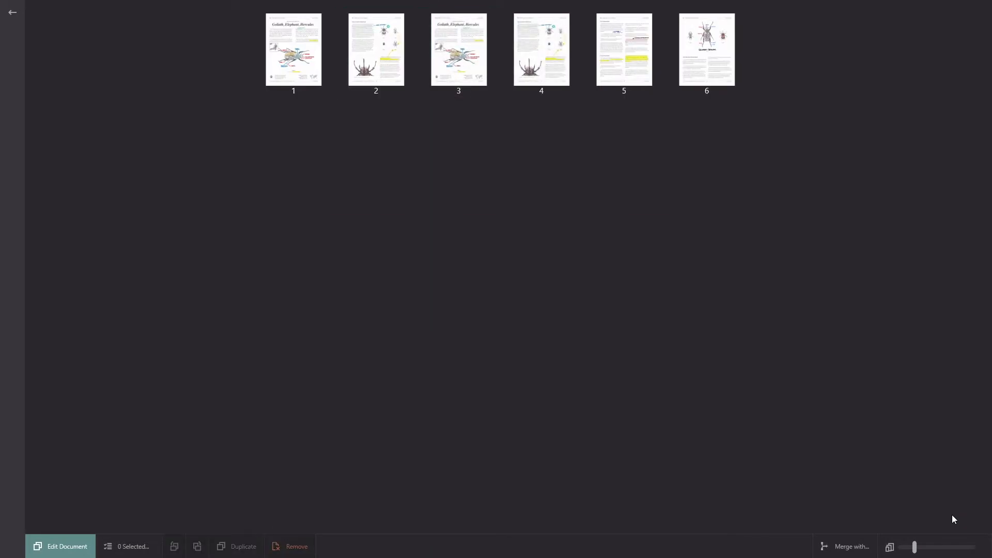
click(129, 545)
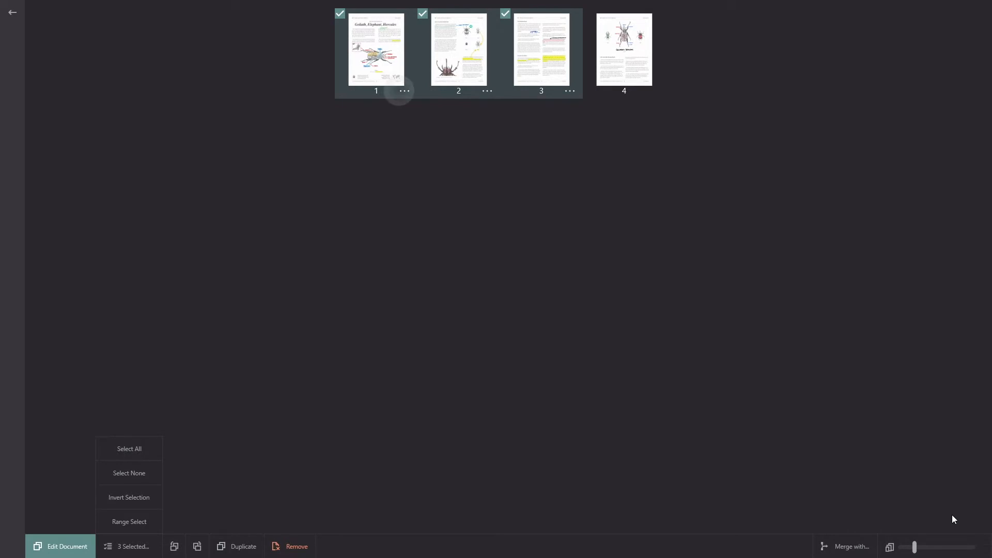
Show page 2's options: insert, rotate, clear or flatten annotations, delete
click(487, 91)
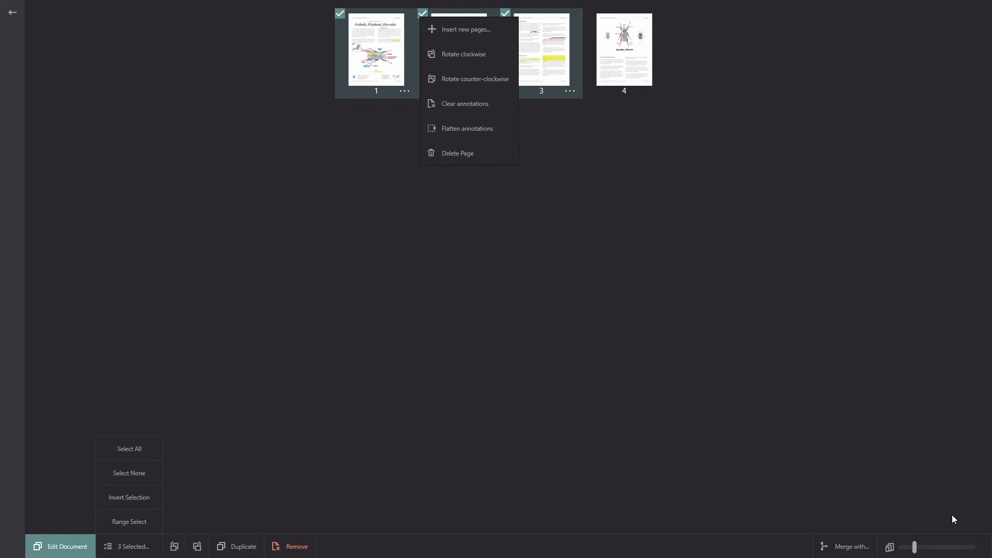